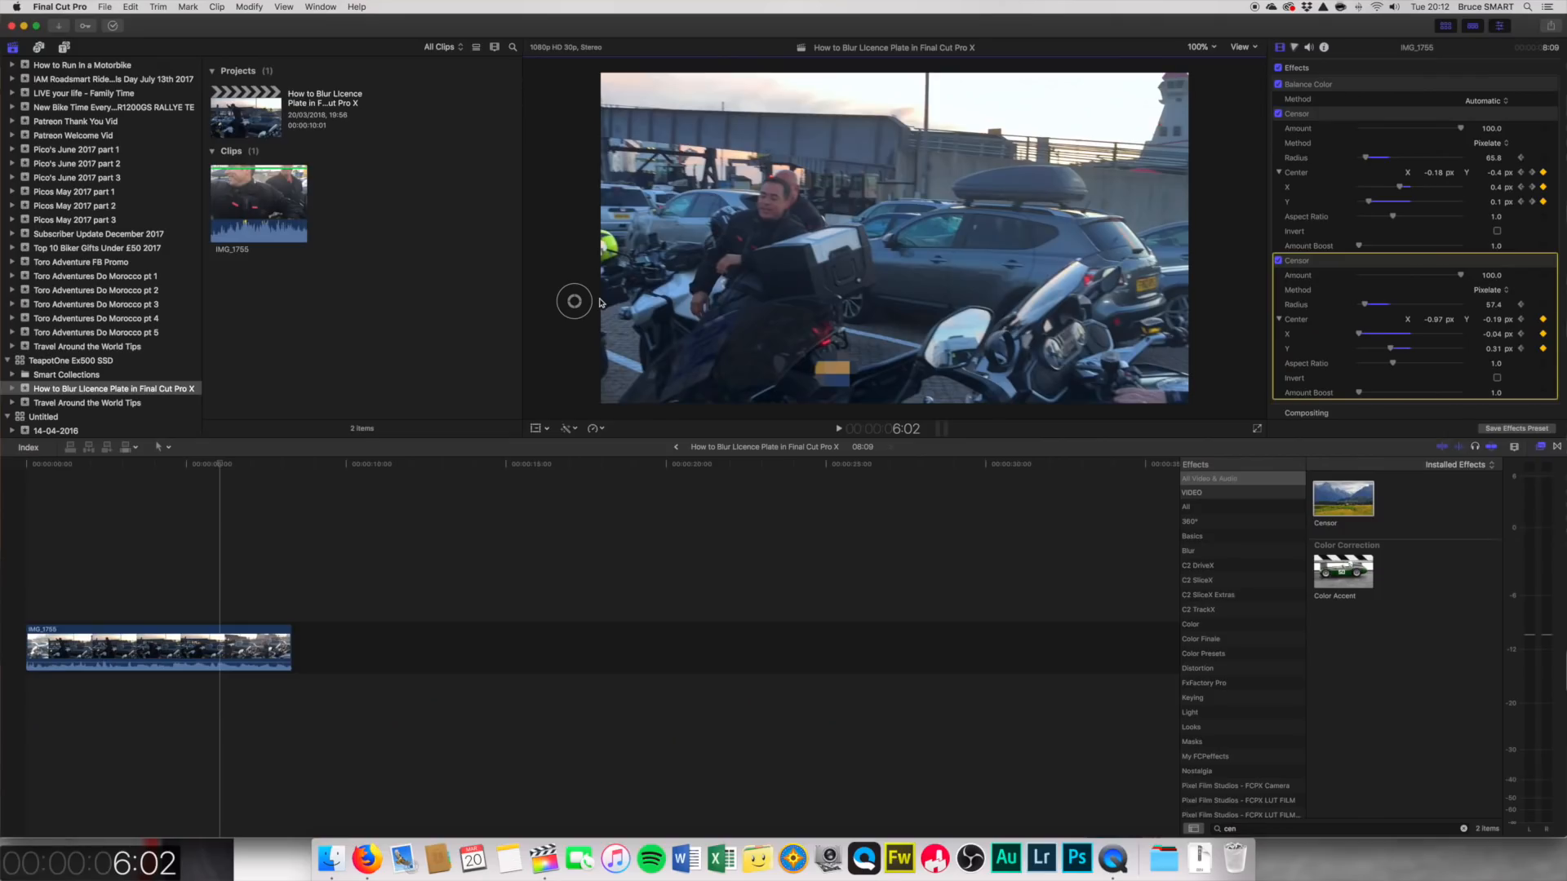
pyautogui.moveTo(597, 311)
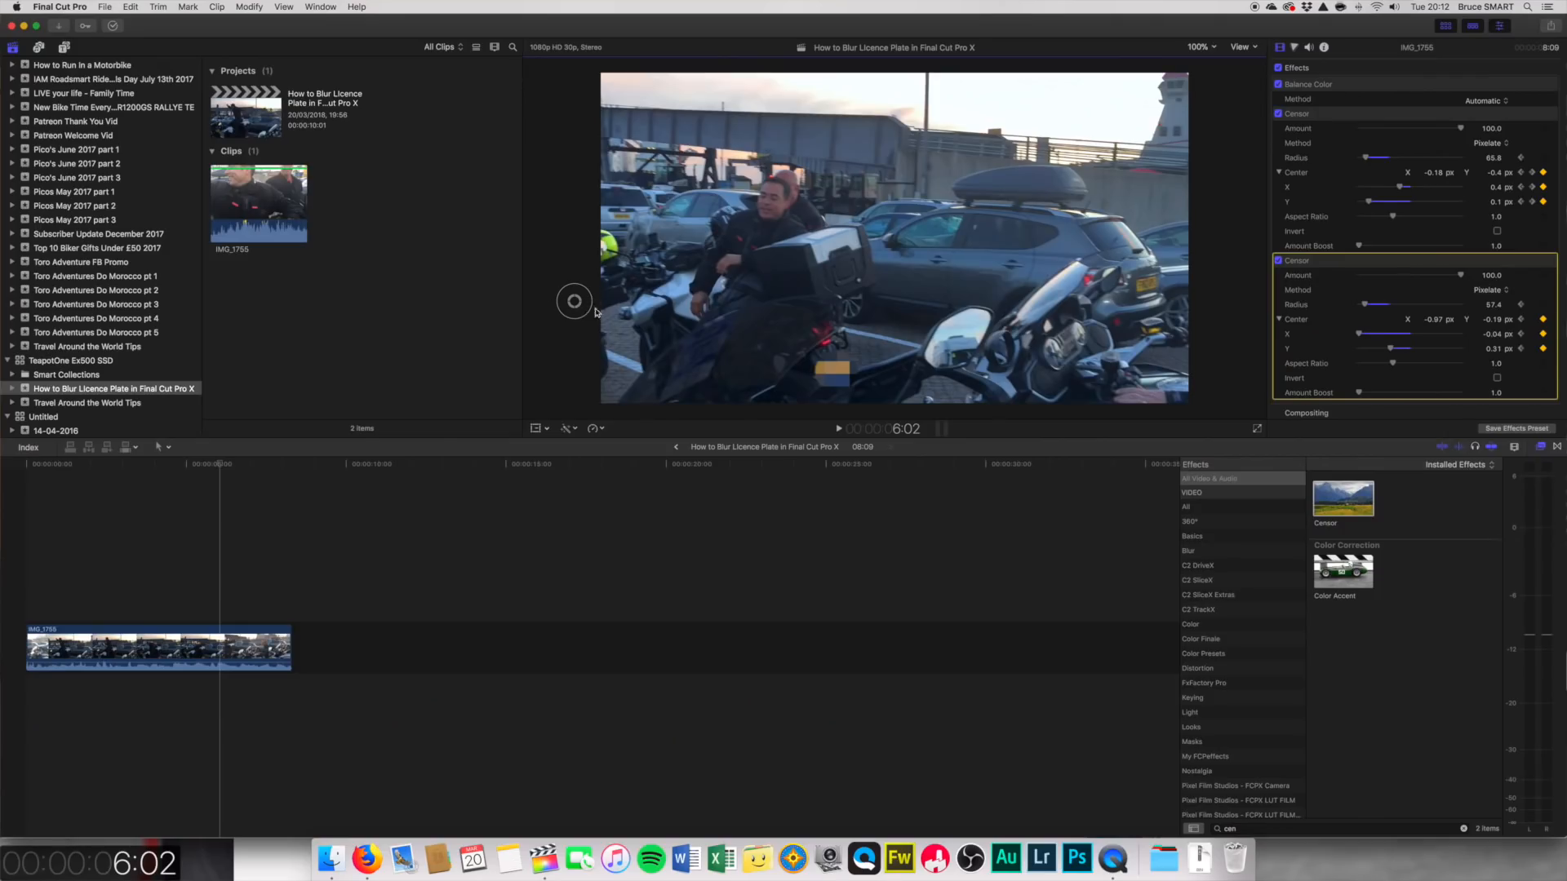
pyautogui.moveTo(578, 306)
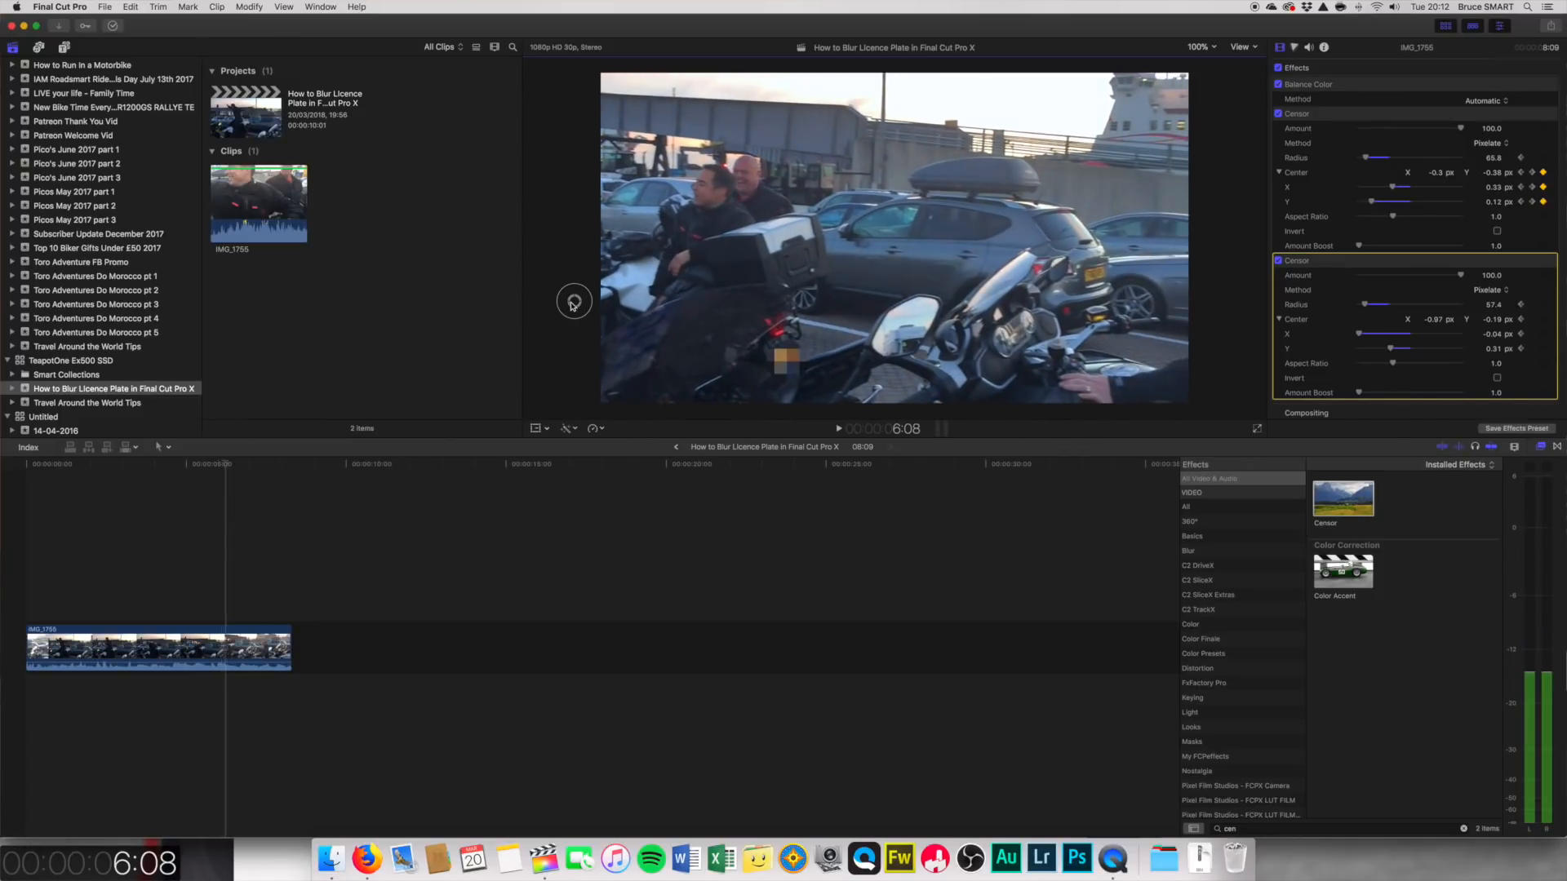
# Step: Return to the clip's opening frame and show both keyframed Censor effects in the Inspector
pyautogui.click(247, 462)
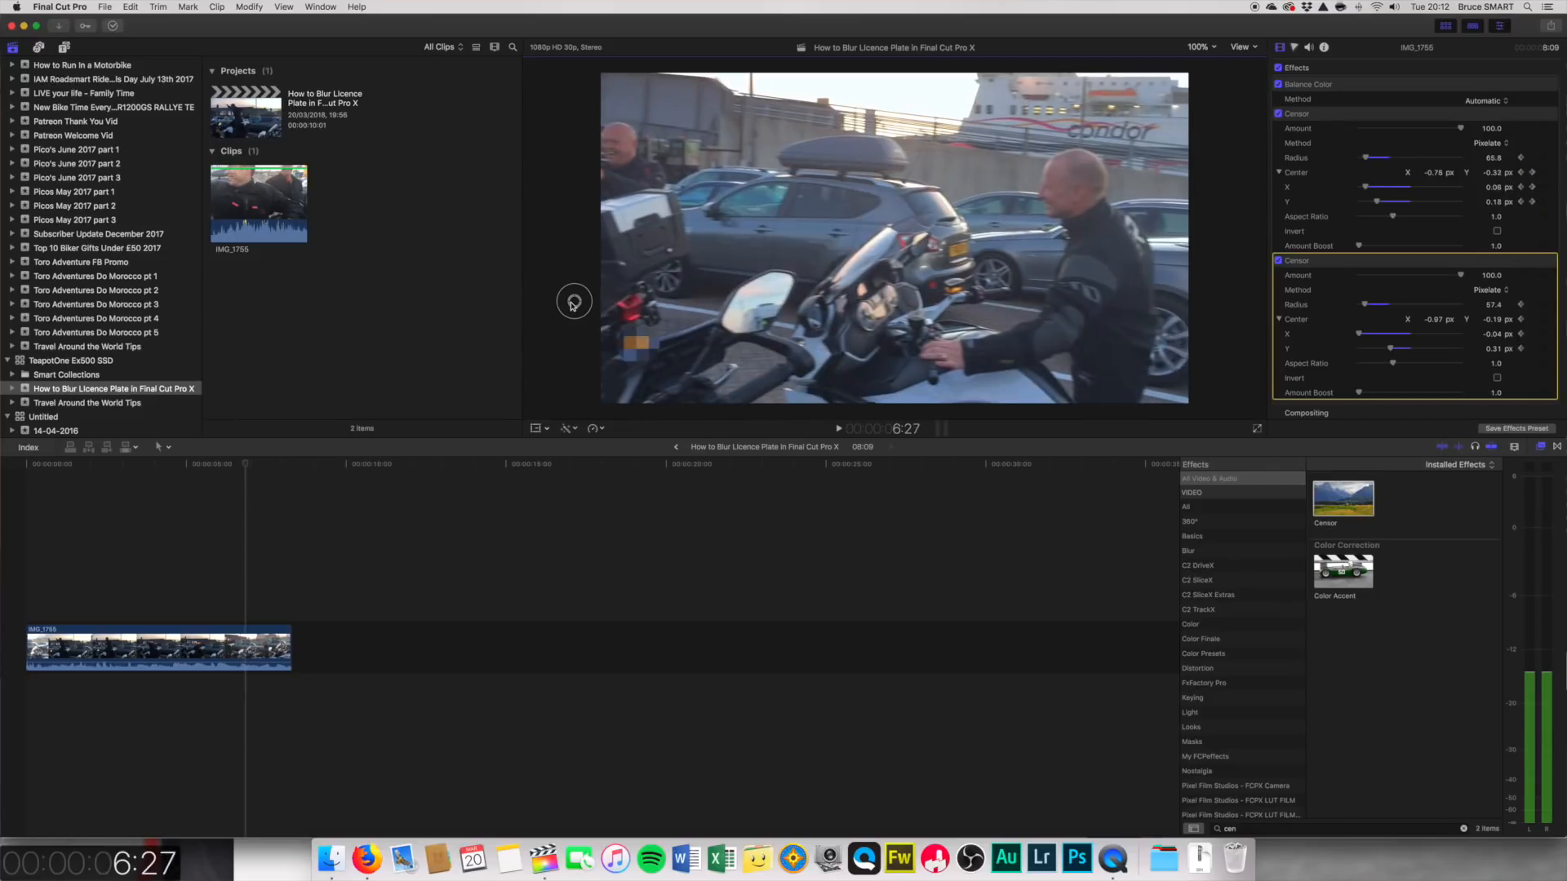
pyautogui.click(839, 428)
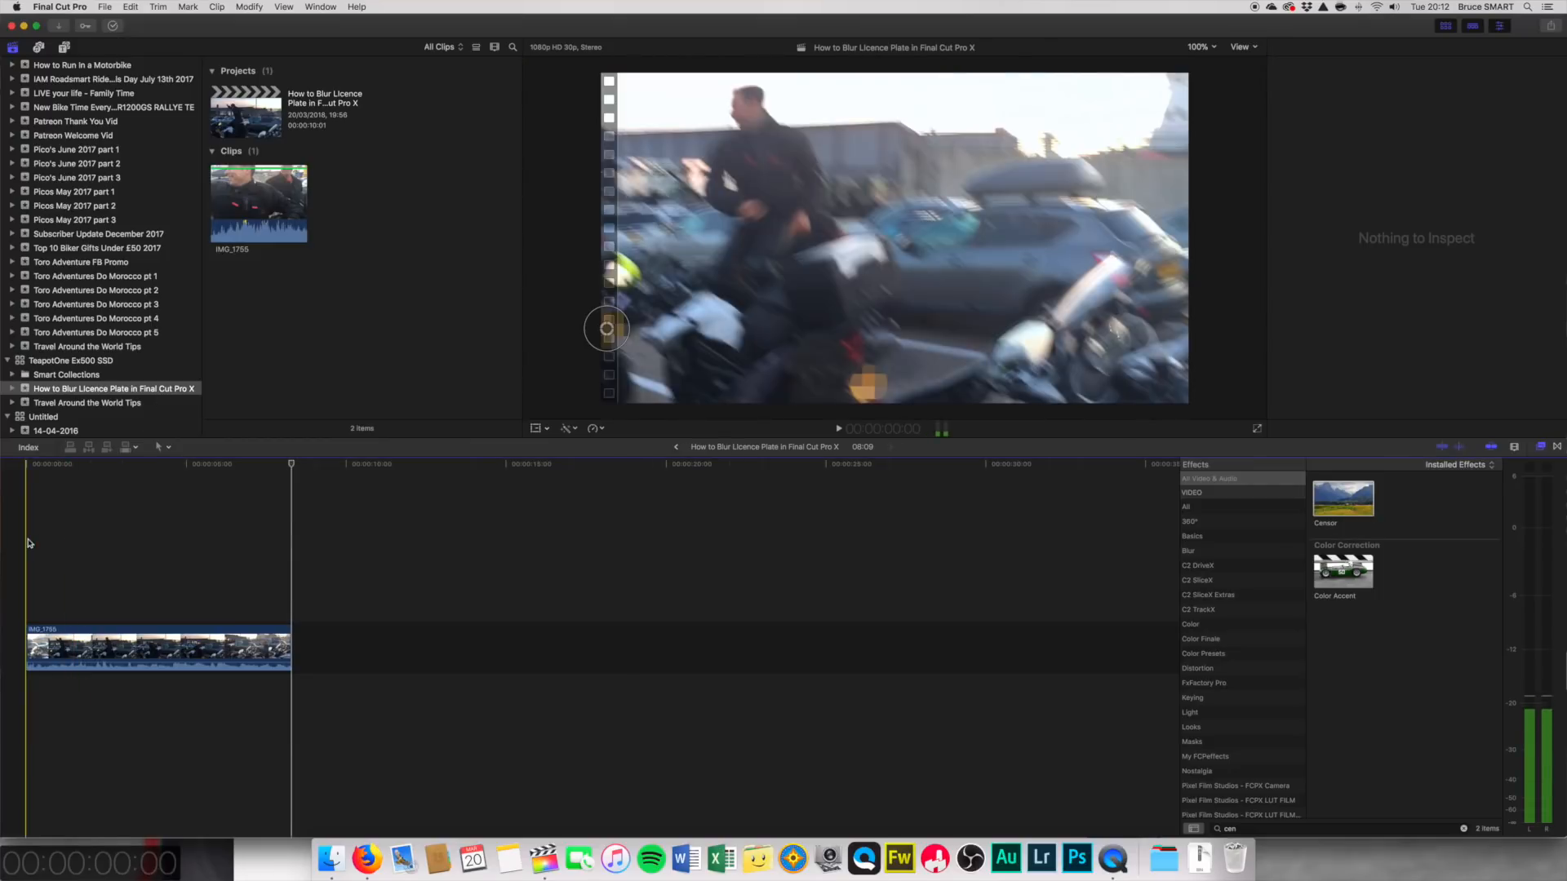
pyautogui.click(157, 648)
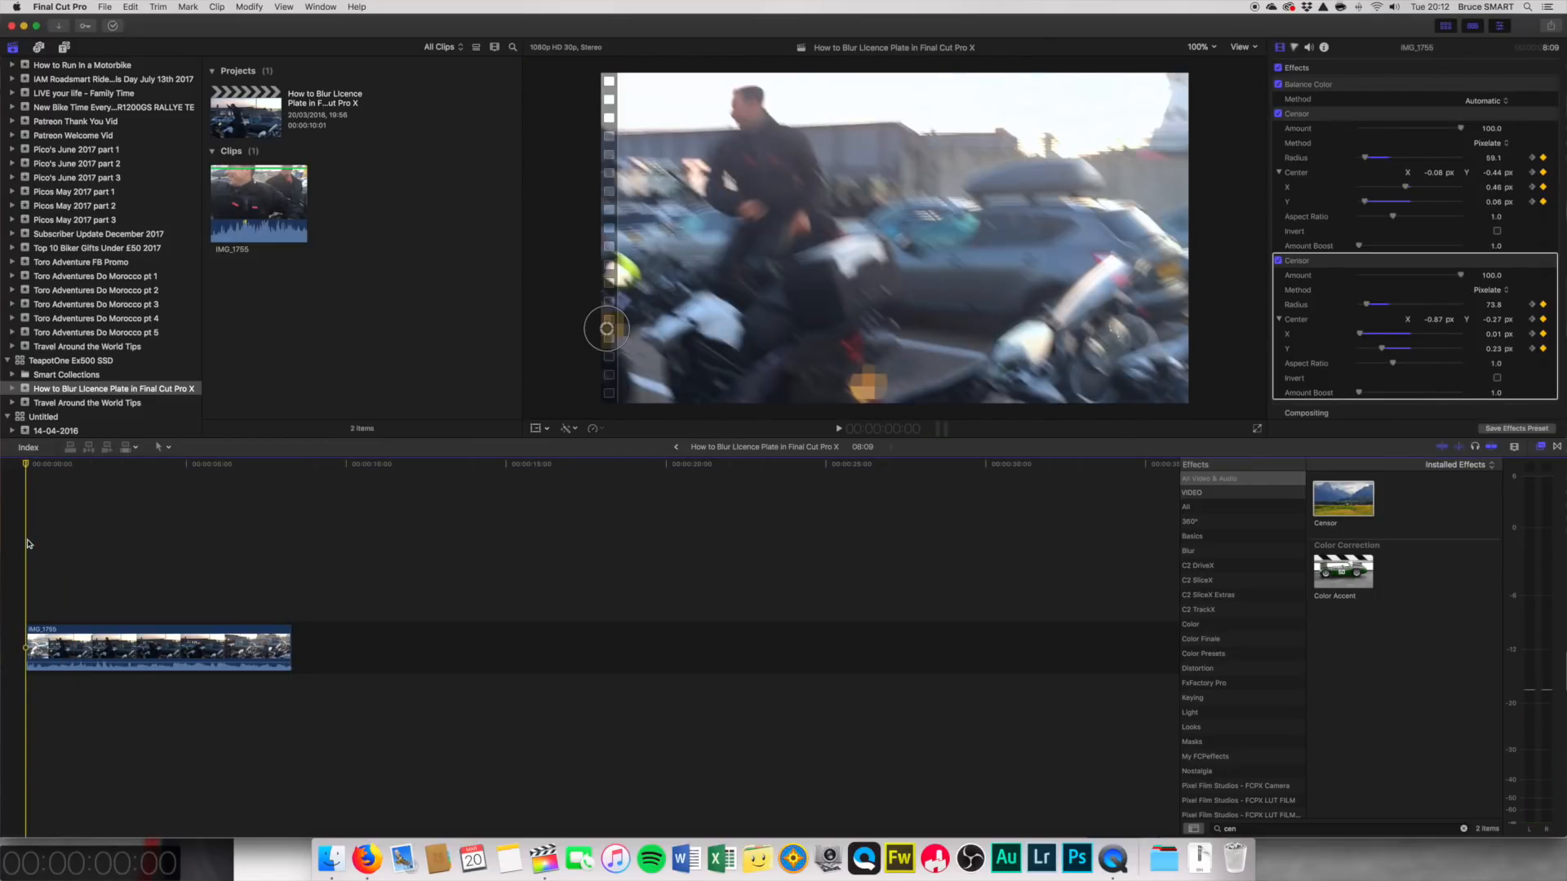